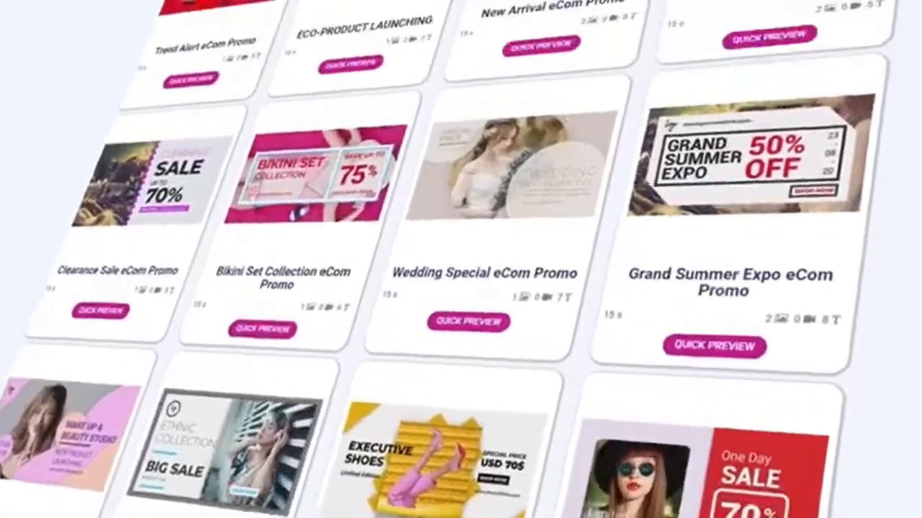
scroll("up", 3)
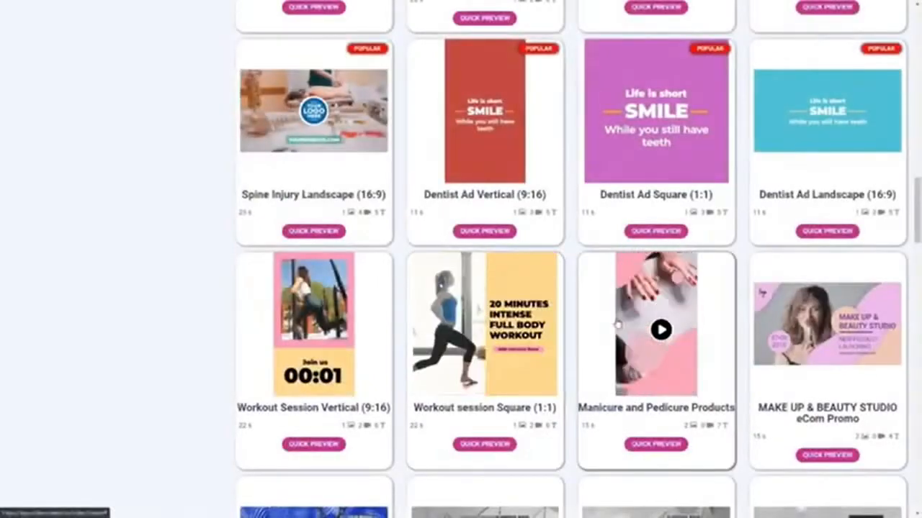
scroll("down", 3)
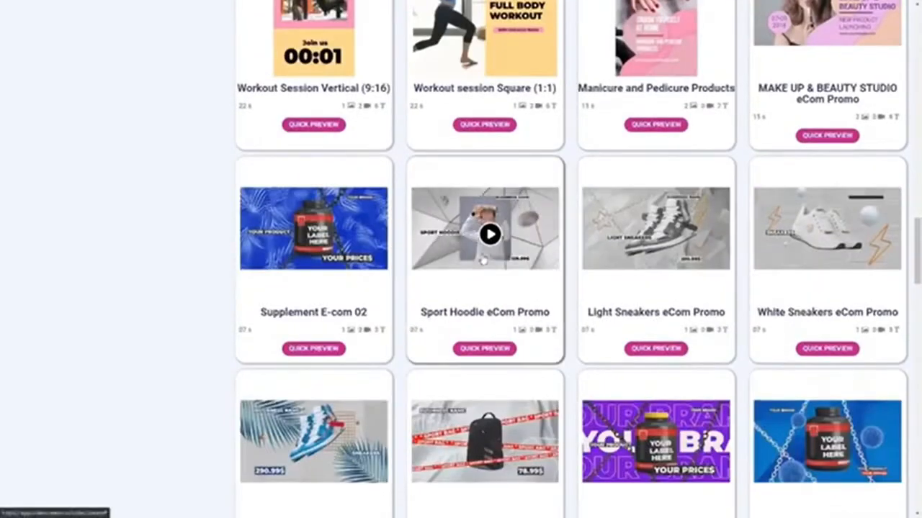